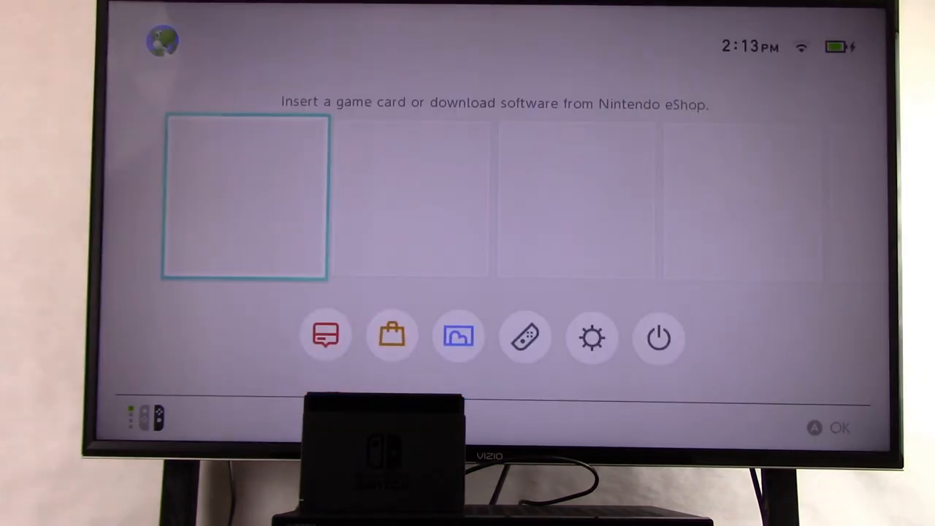
- Move the HOME Menu focus onto the gear-shaped System Settings icon
left_click(459, 336)
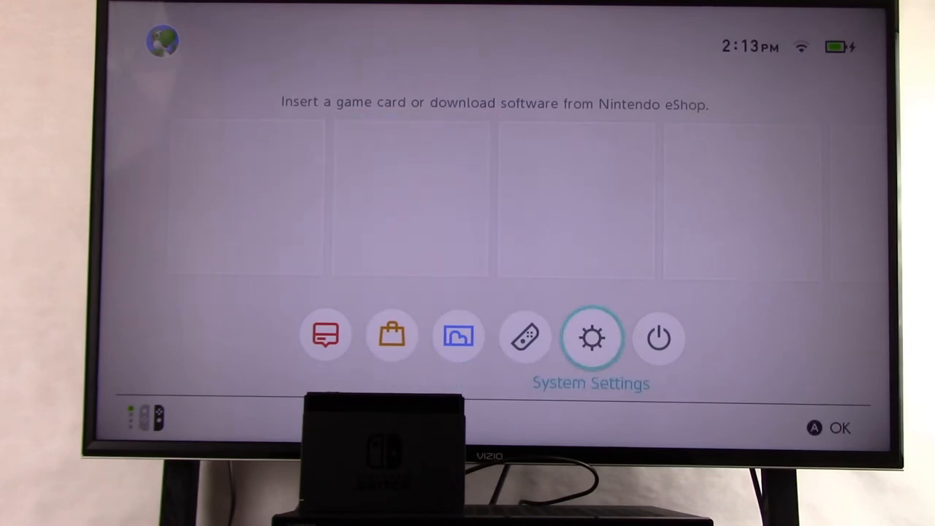
- Go into System Settings, reach TV Settings and scroll to TV Sound (currently Stereo)
left_click(592, 336)
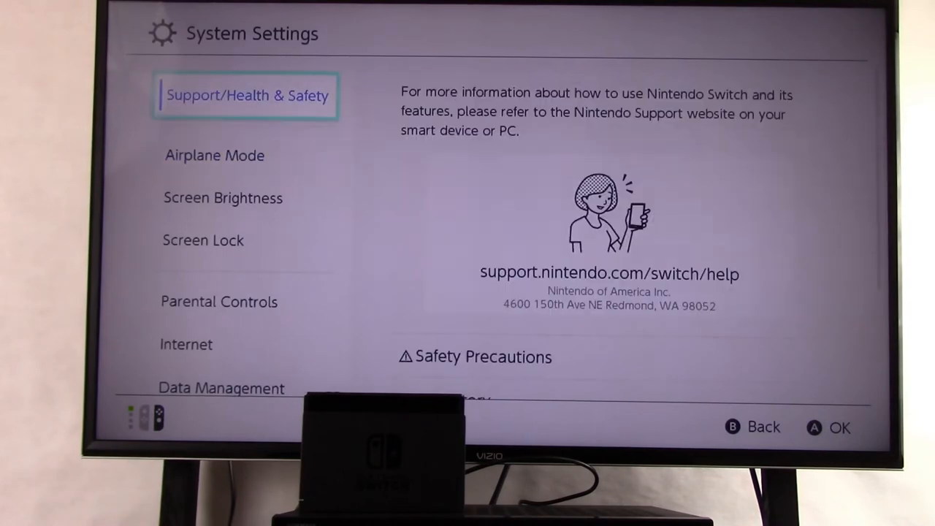
scroll("down", 3)
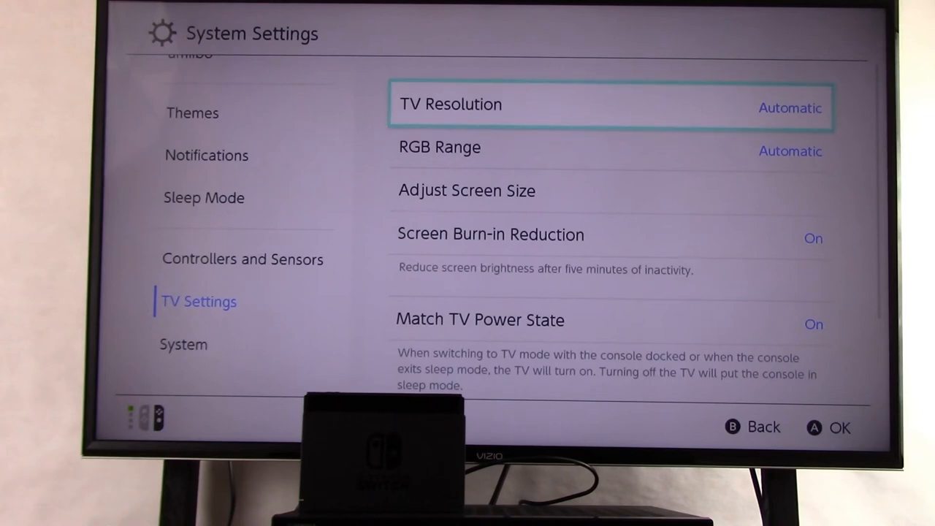
scroll("down", 3)
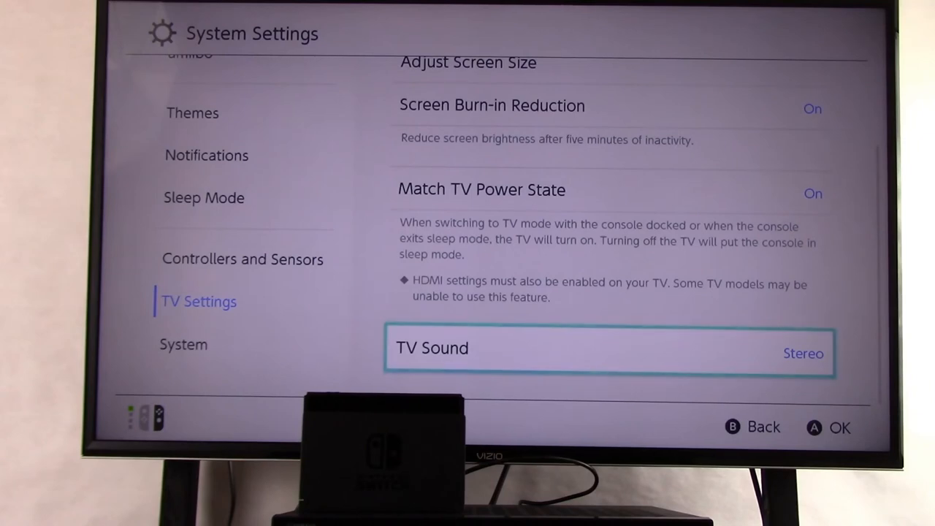
- Switch TV Sound from Stereo to Automatic, dismiss the test prompt and verify Automatic is ticked
left_click(608, 352)
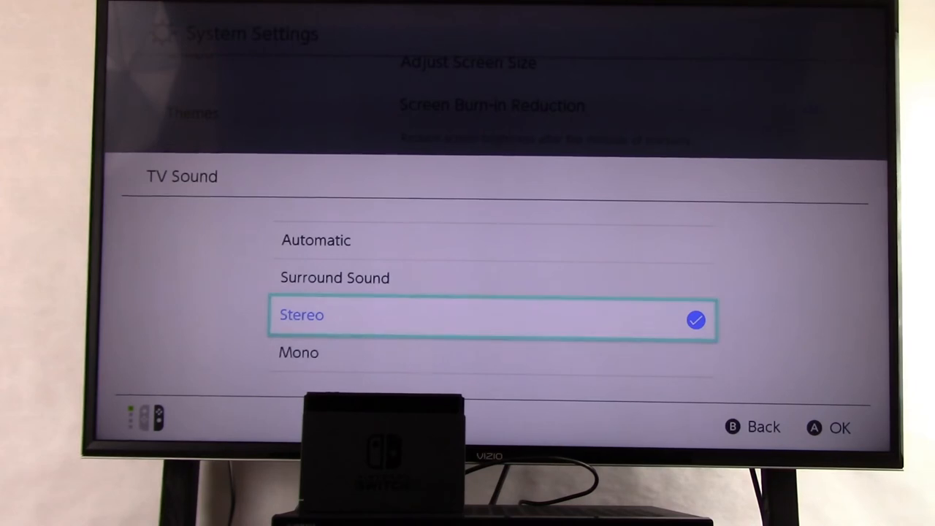
key("Up")
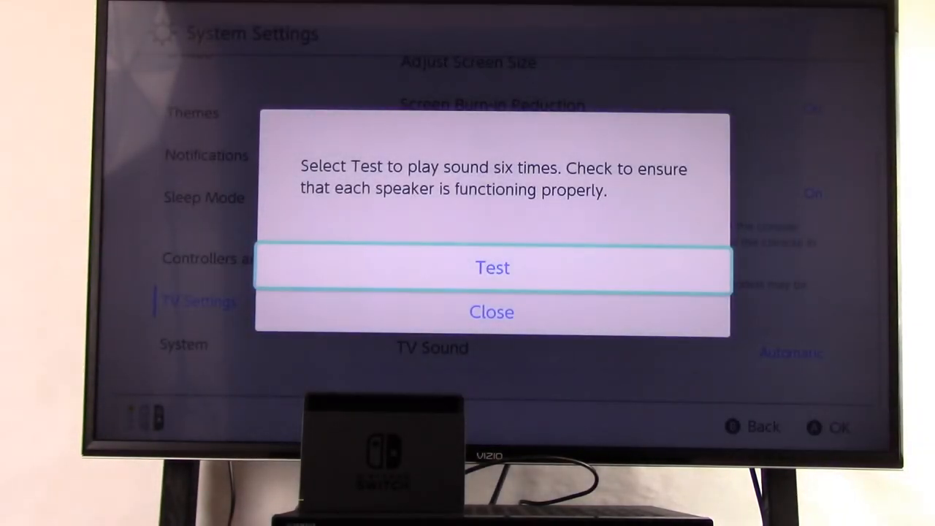
left_click(491, 313)
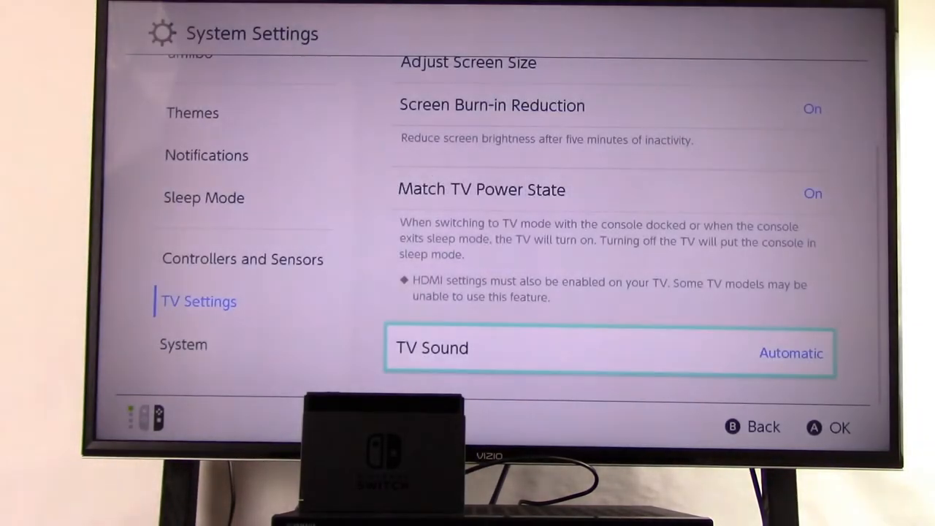
left_click(608, 348)
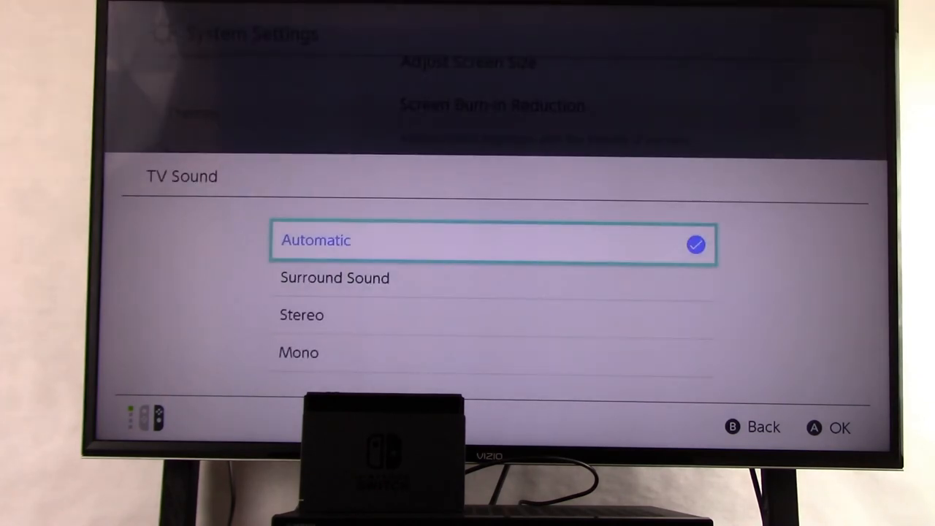